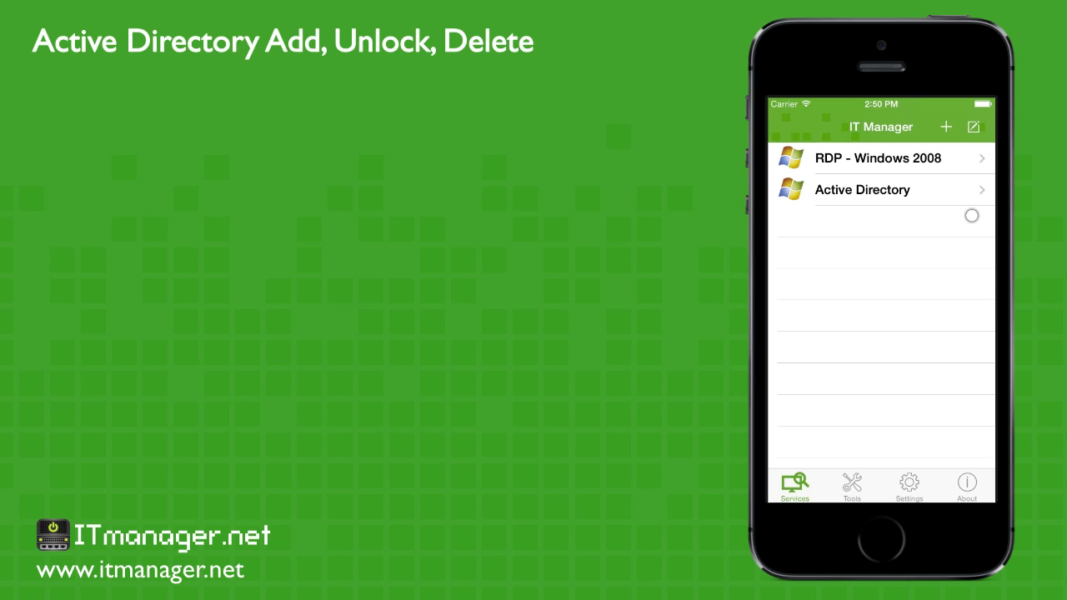
Step: Browse the Active Directory server to its Users container and start adding a new object
click(863, 190)
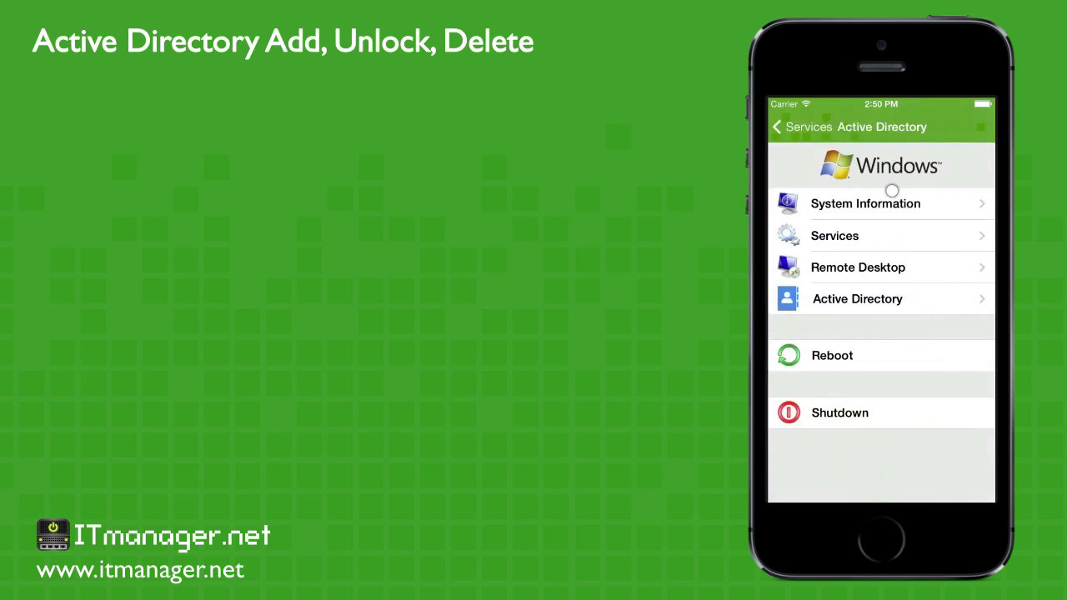
click(857, 298)
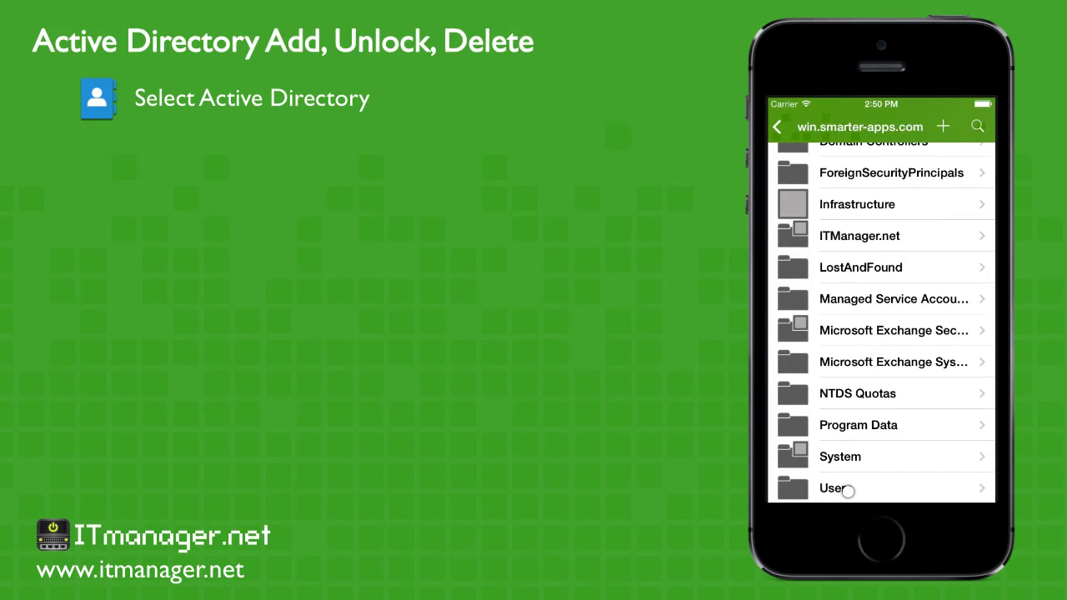
click(837, 487)
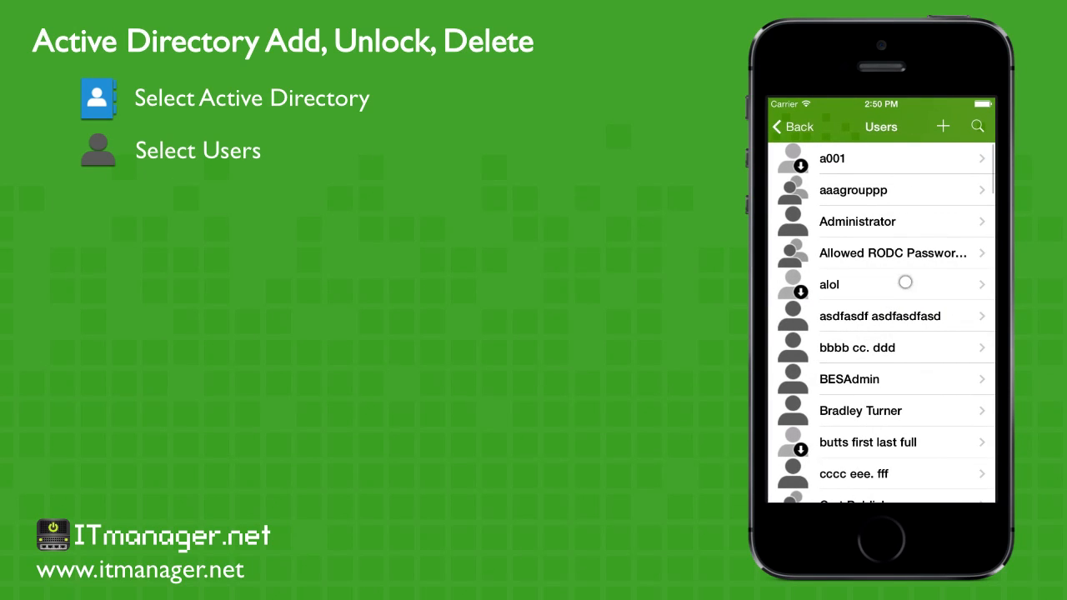
click(944, 126)
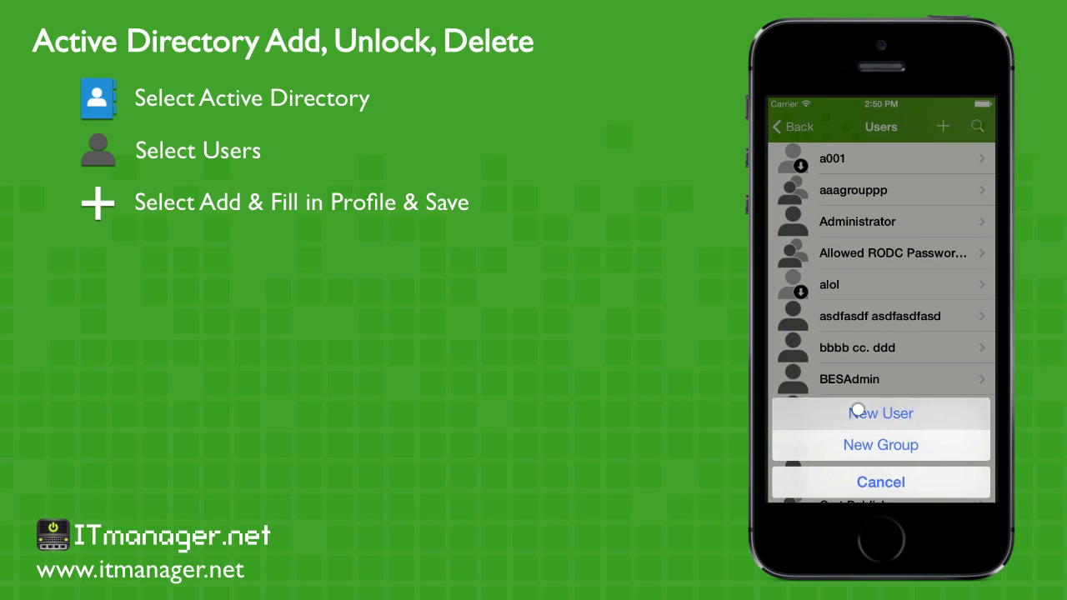
Step: Create user Roy Trenneman with logon name Roy and save the new account
click(880, 413)
text(Roy)
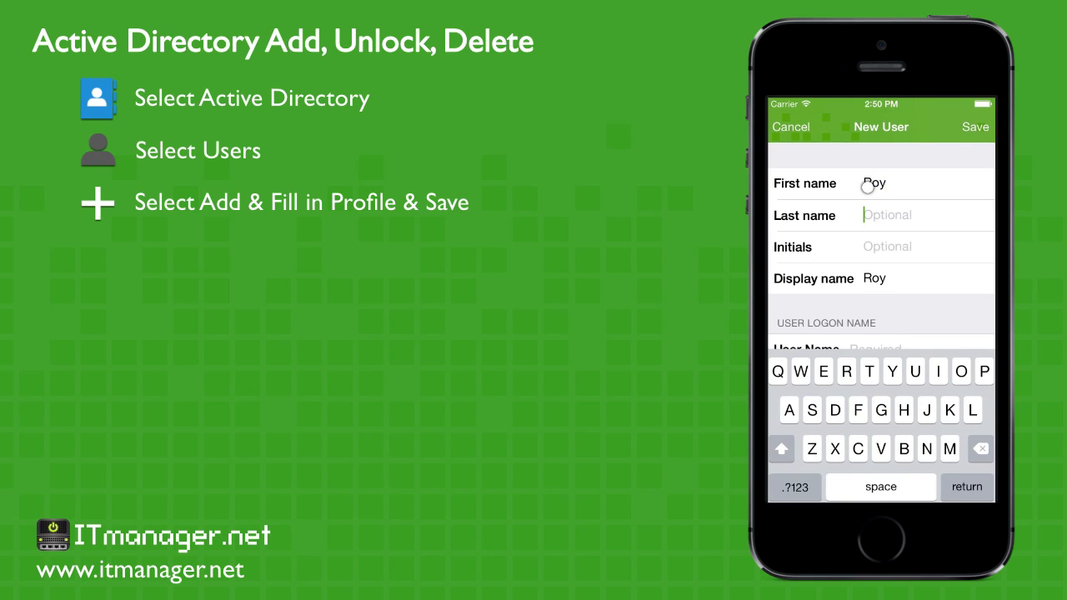
text(Trenne)
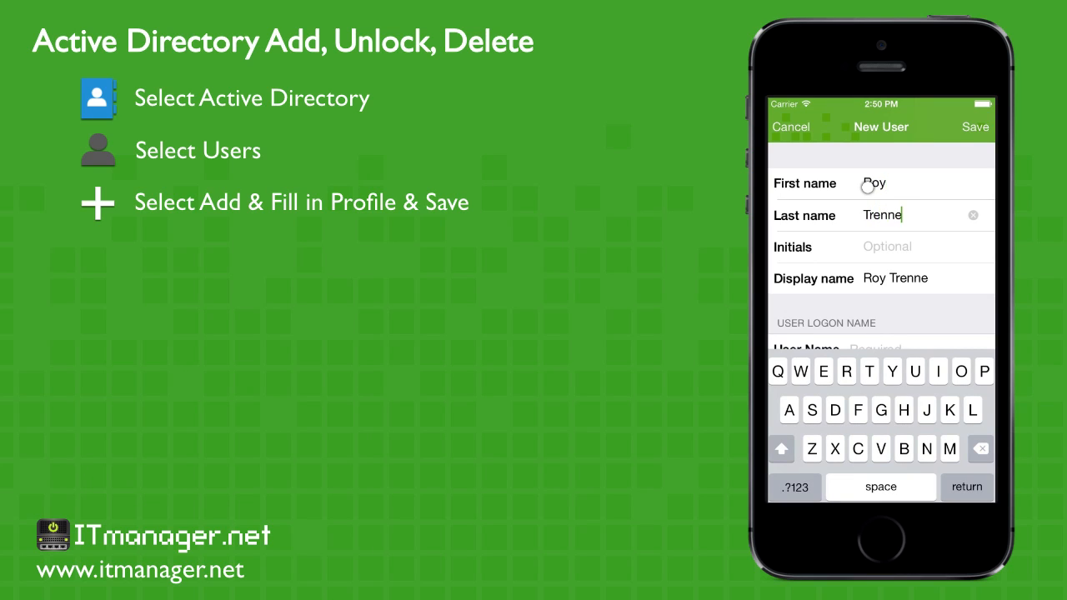
text(man)
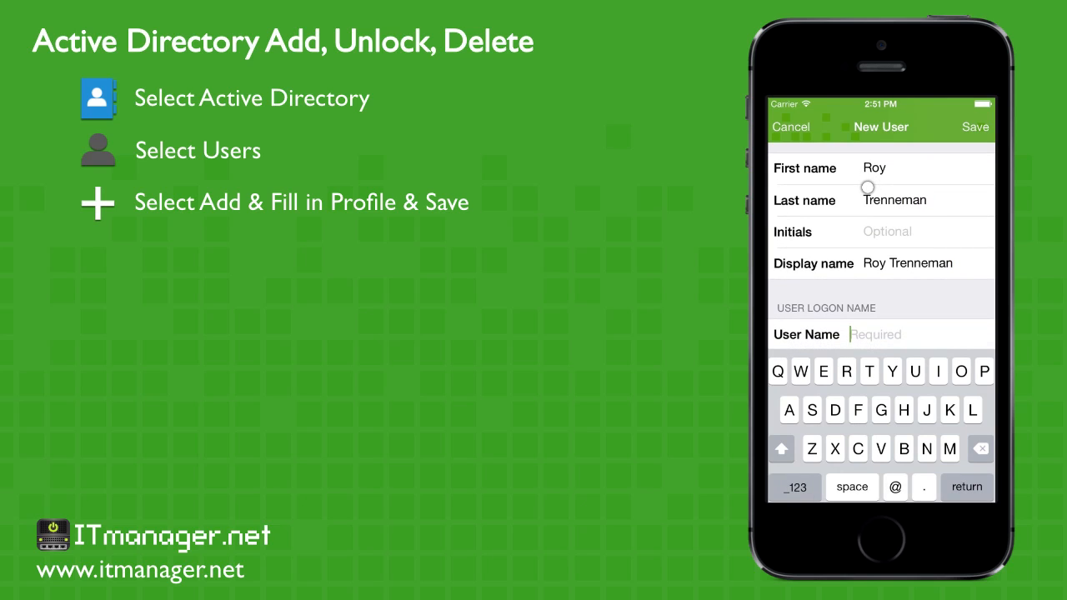
text(Roy)
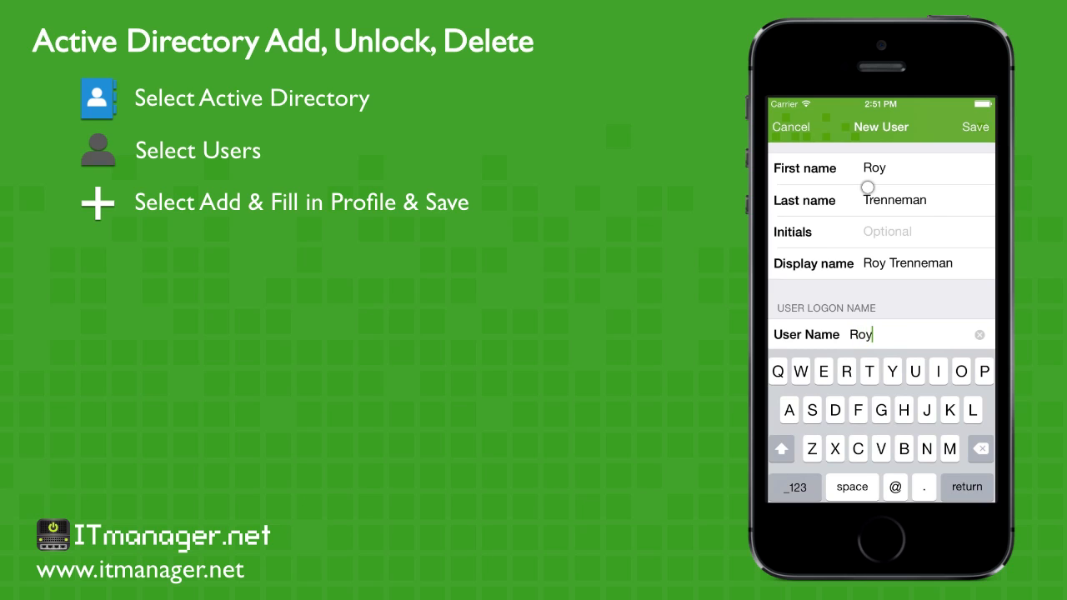
scroll(down, 3)
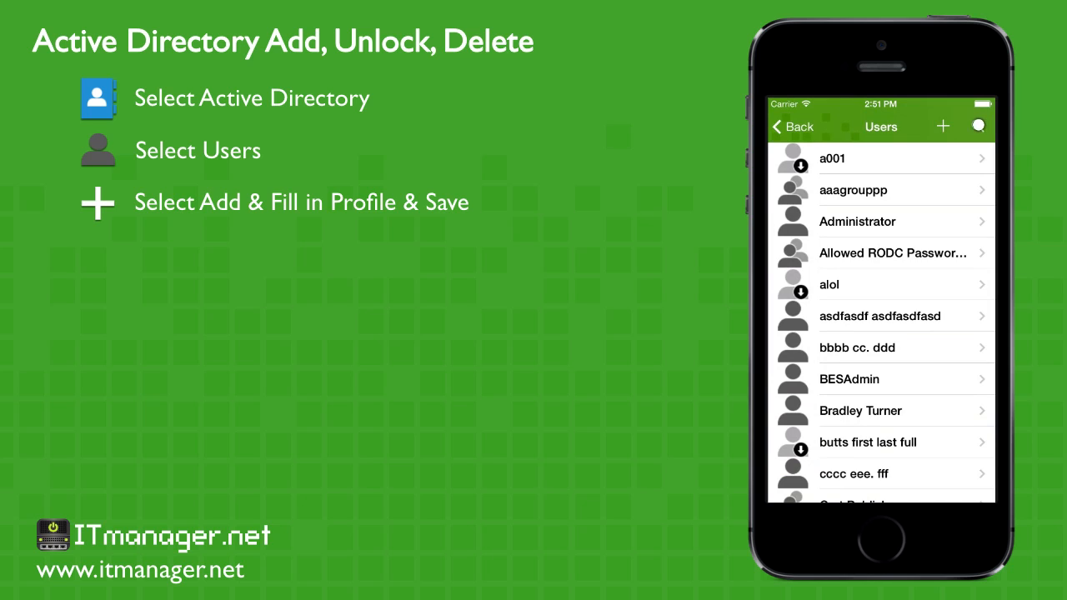
text(Roy)
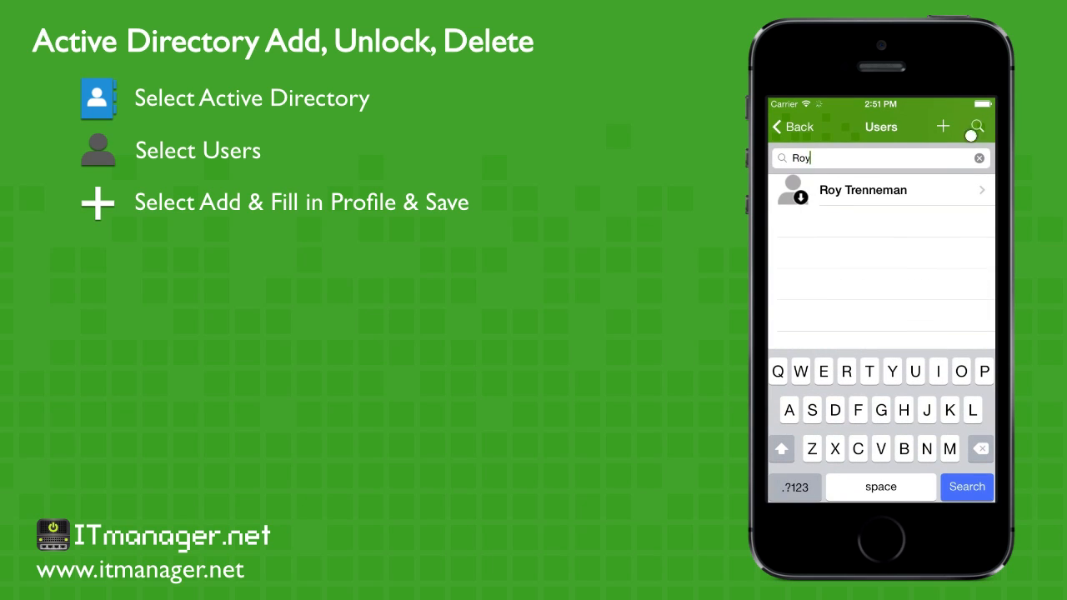
click(880, 190)
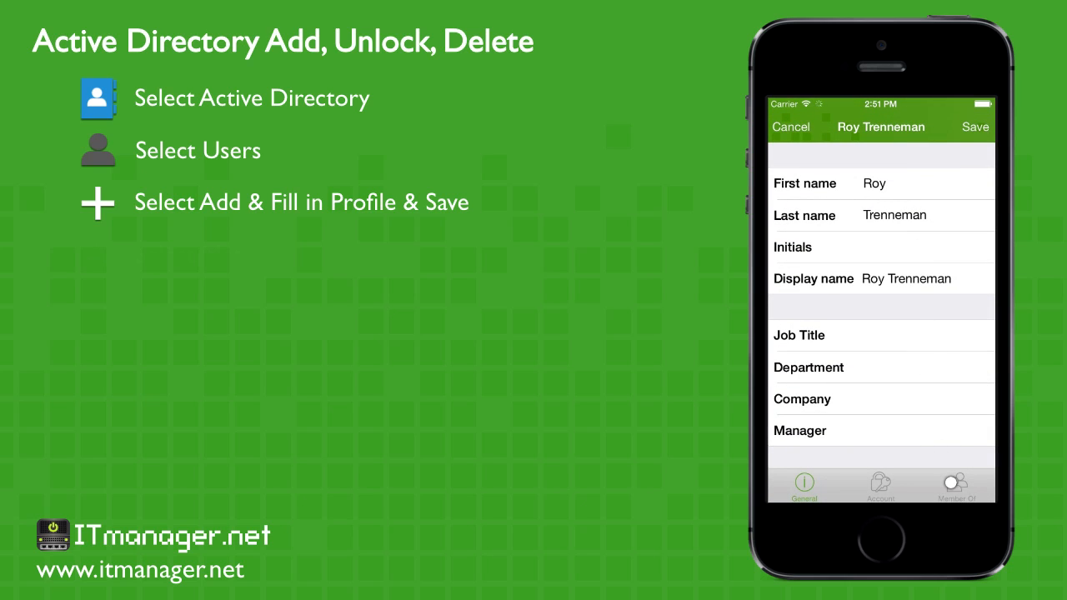
Step: Add group-dist-global to Roy Trenneman's Member Of list and save the profile
click(957, 483)
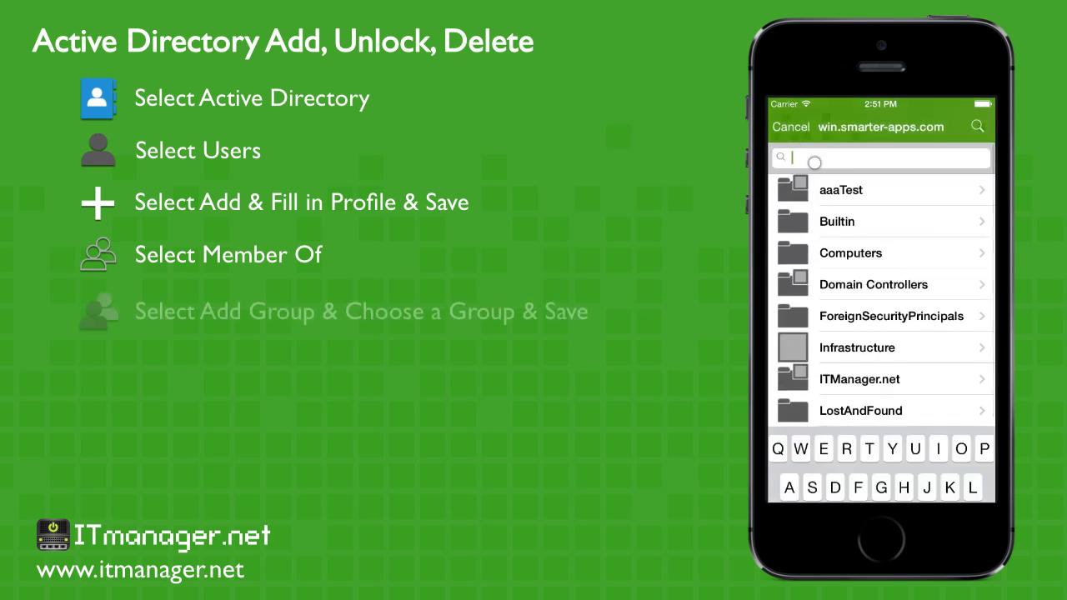
text(grou)
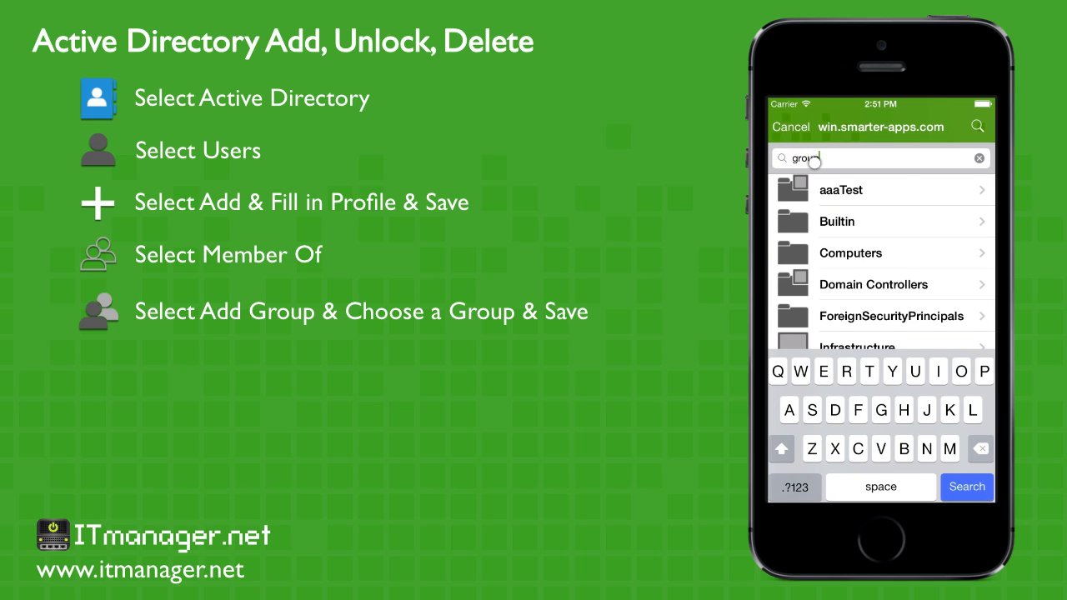
text(pd)
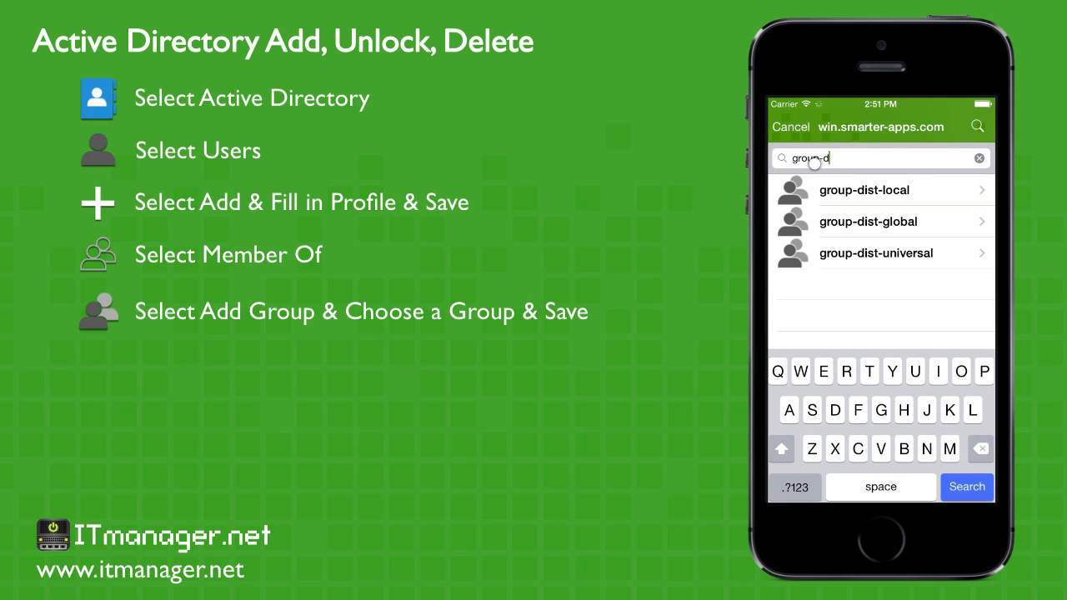
click(867, 220)
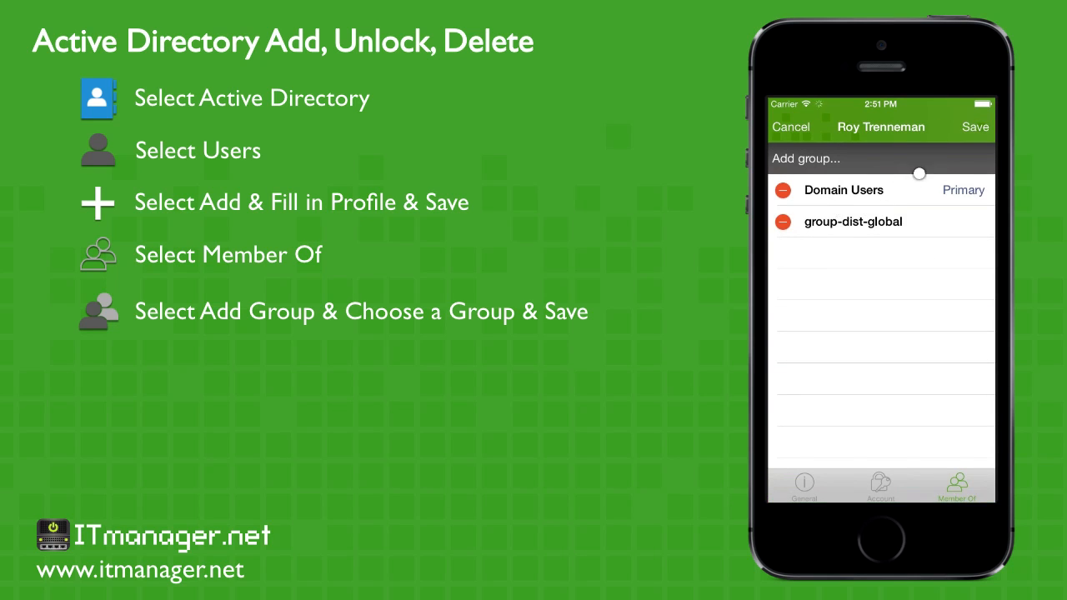
click(790, 127)
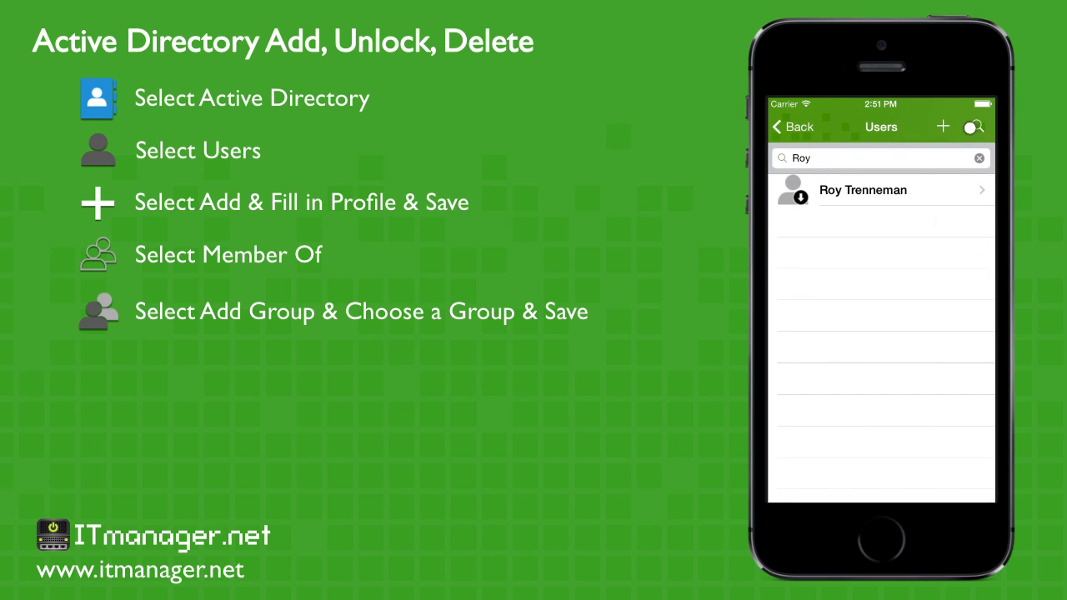
click(880, 190)
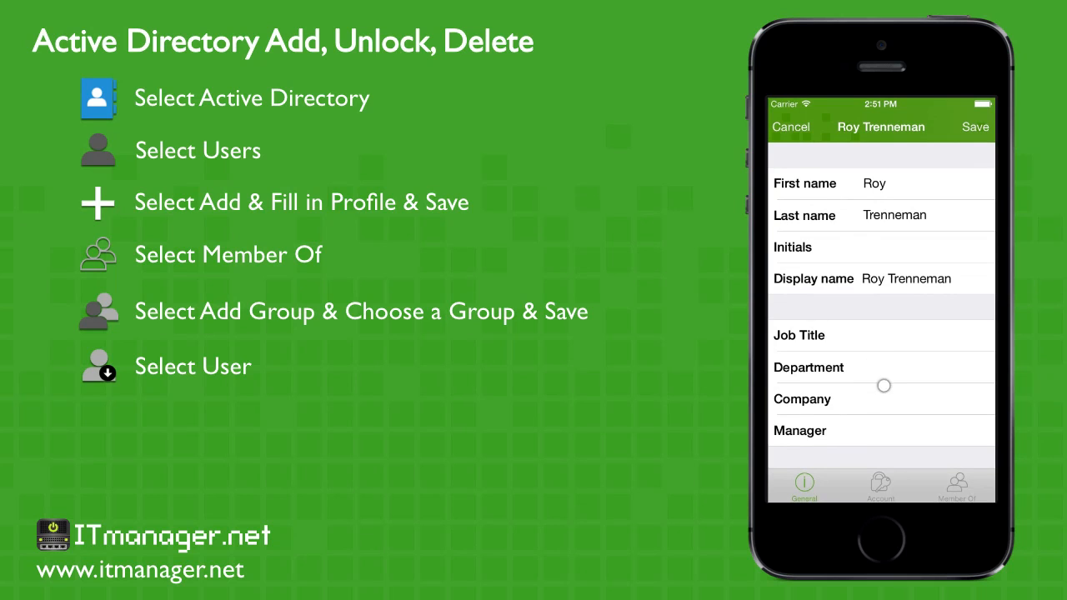
click(881, 483)
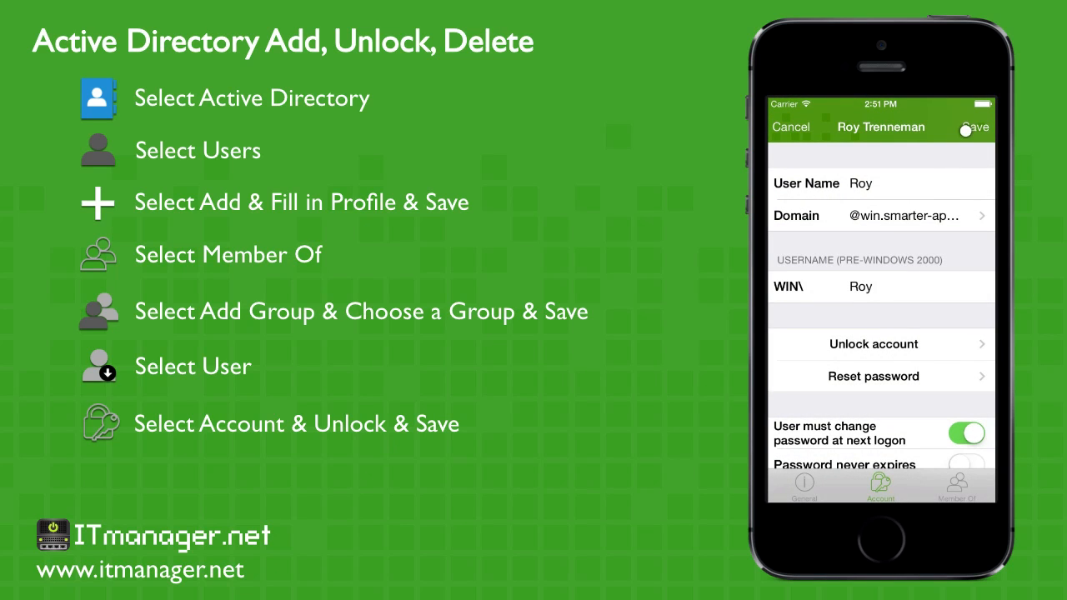
click(790, 126)
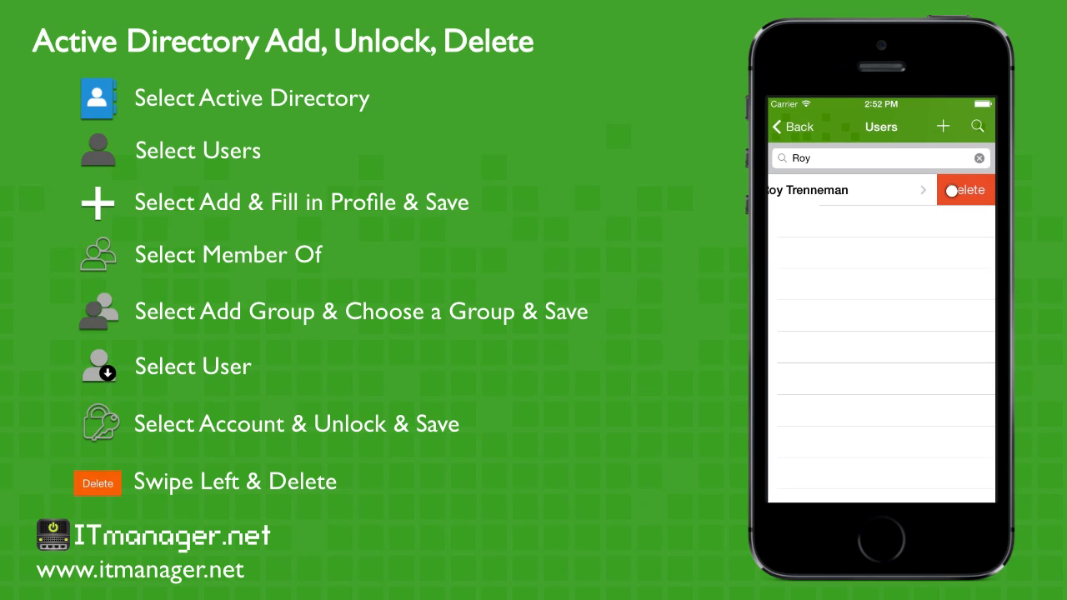
Step: Delete Roy Trenneman from the Users list, leaving the Roy search empty
click(967, 190)
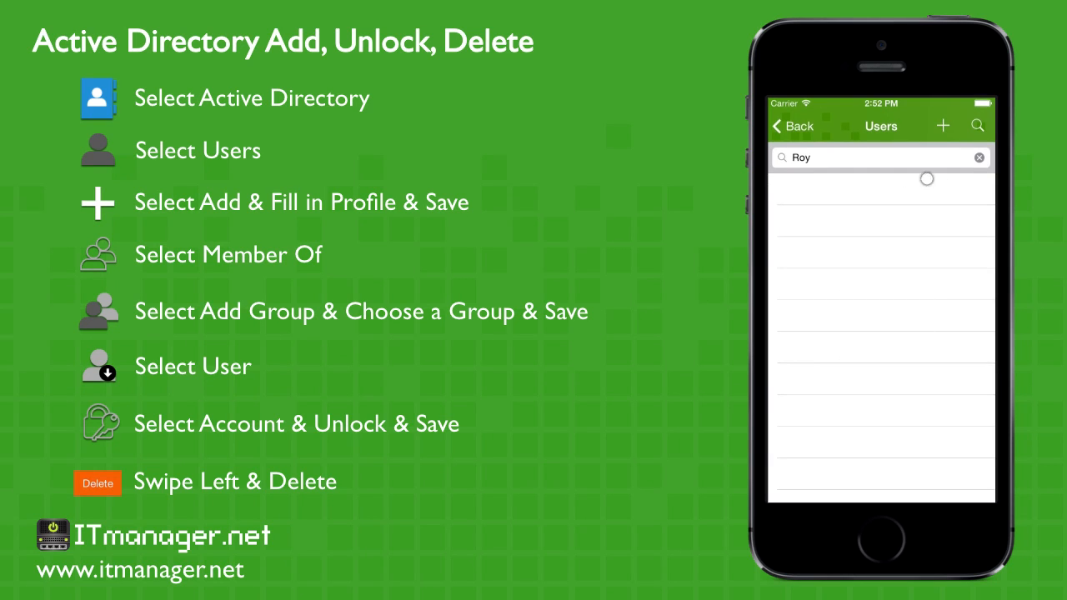